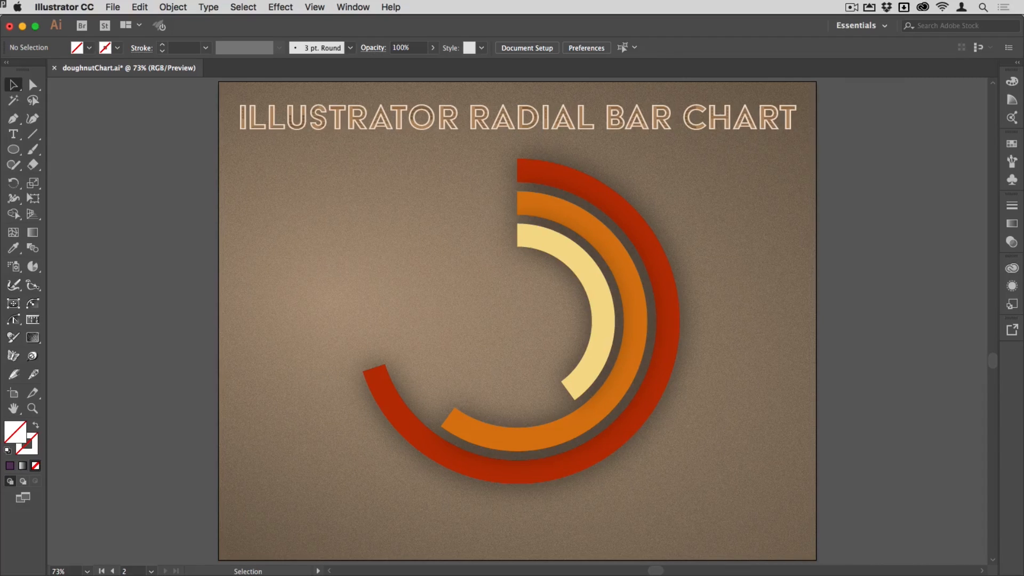
Go to the blank 'Illustrator Doughnut Chart' artboard and reach for the graph tools
{"action": "left_click", "coordinate": [111, 572]}
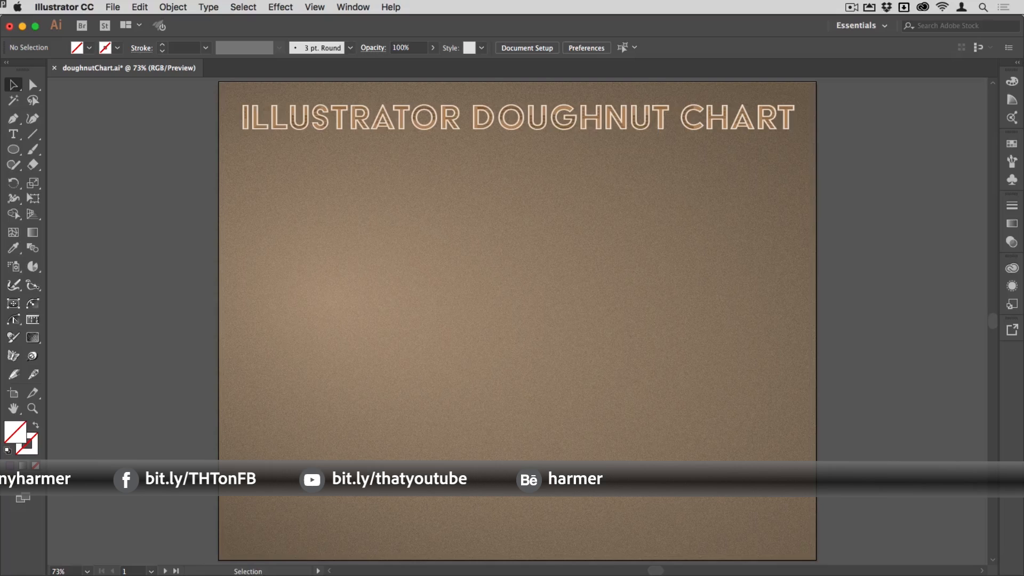
{"action": "left_click", "coordinate": [33, 266]}
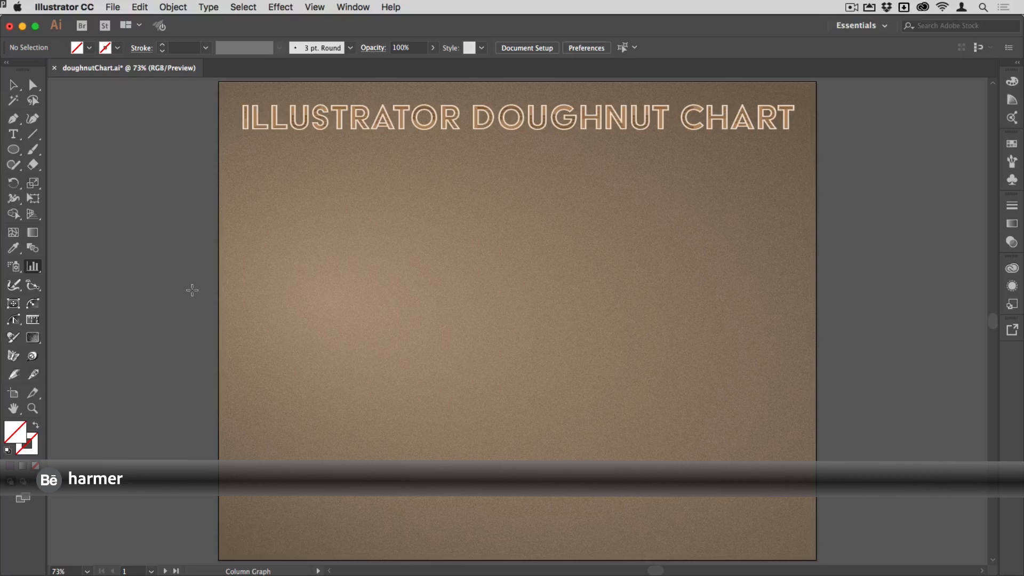
Draw a pie graph at the artboard centre with data values 40, 30 and 30
{"action": "left_click", "coordinate": [32, 266]}
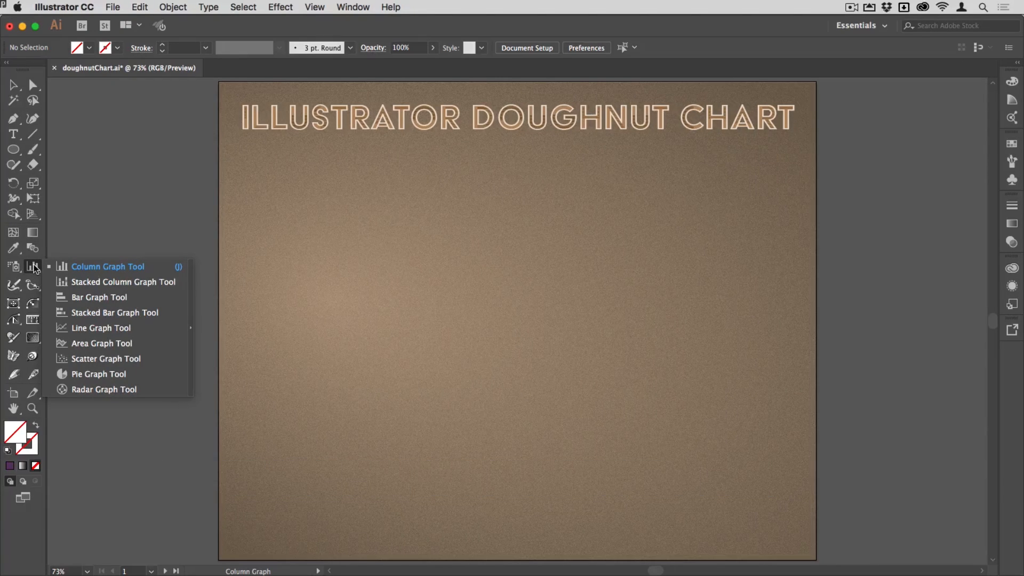
{"action": "mouse_move", "coordinate": [55, 270]}
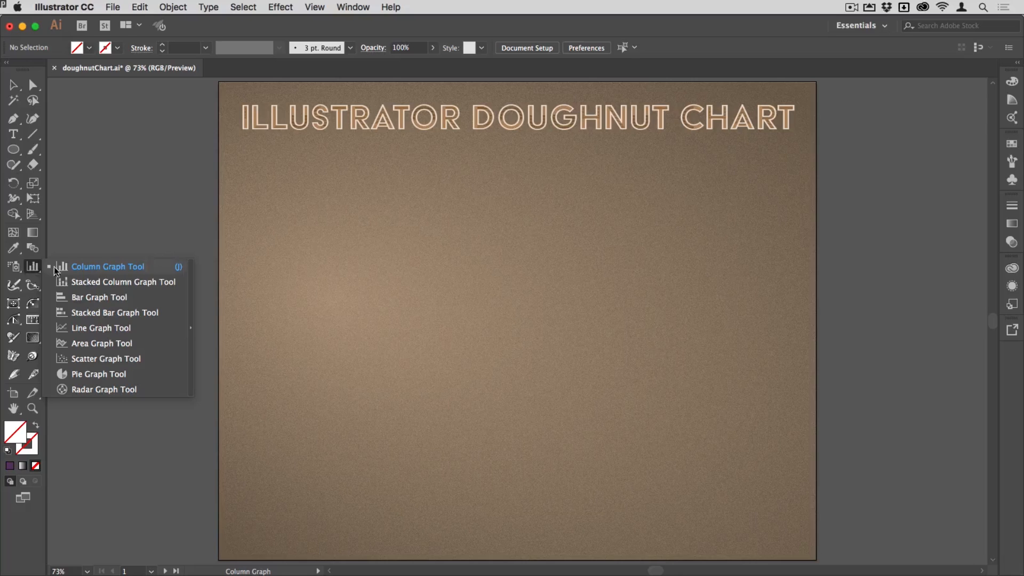
{"action": "mouse_move", "coordinate": [152, 378]}
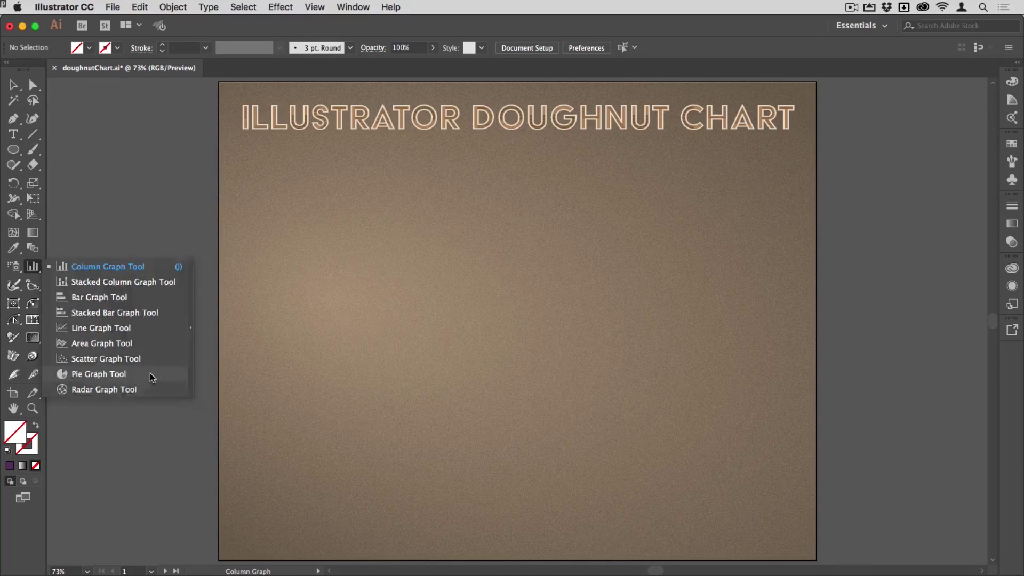
{"action": "left_click", "coordinate": [98, 374]}
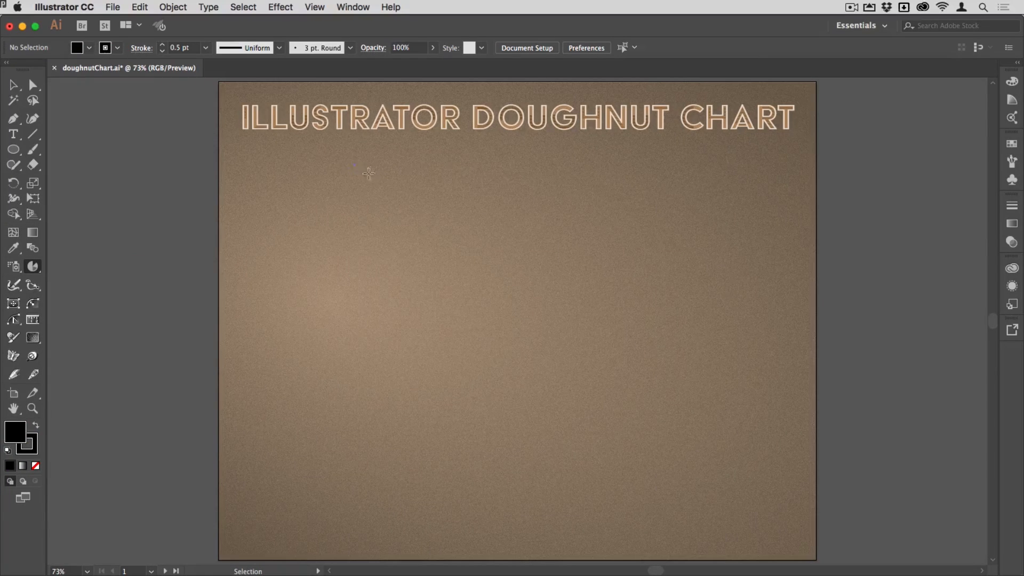
{"action": "left_click_drag", "start_coordinate": [353, 167], "coordinate": [683, 522]}
{"action": "type", "text": "40"}
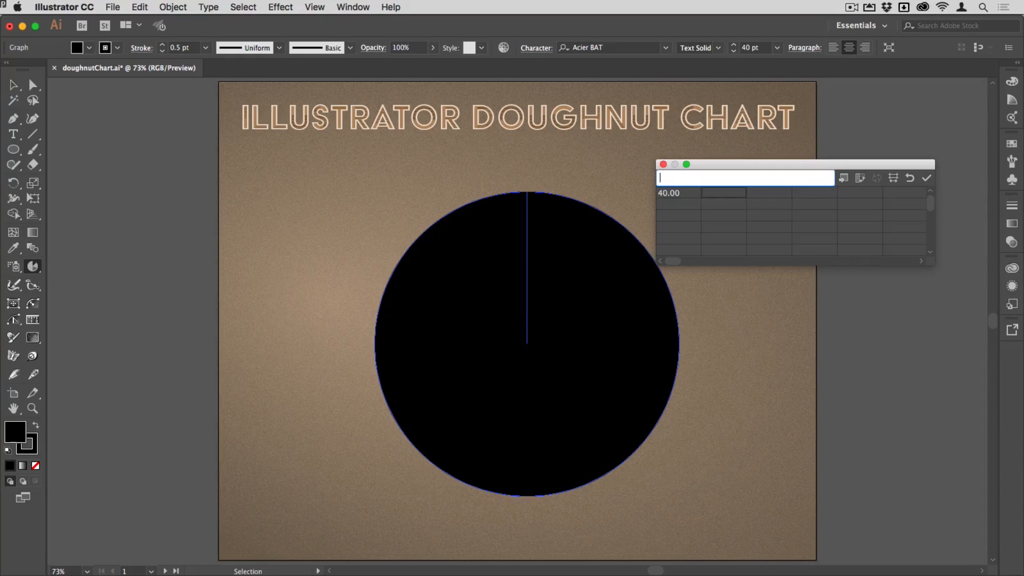
{"action": "type", "text": "30.00"}
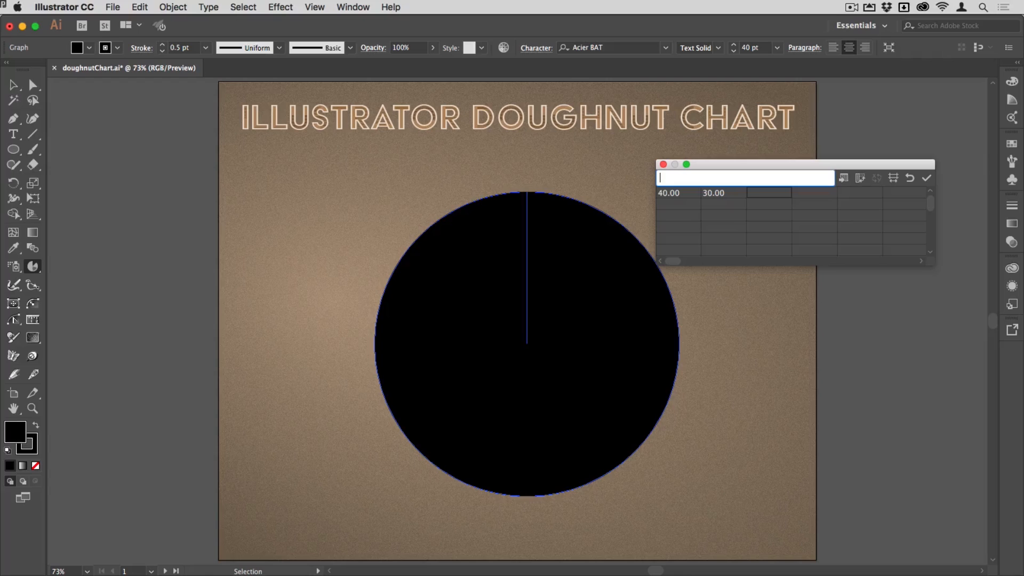
{"action": "type", "text": "30"}
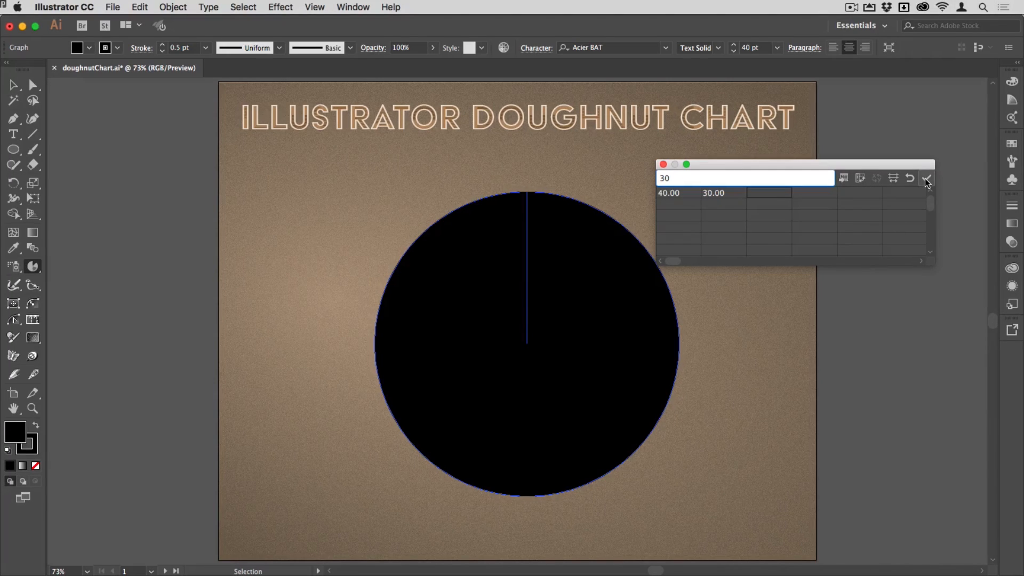
{"action": "mouse_move", "coordinate": [926, 181]}
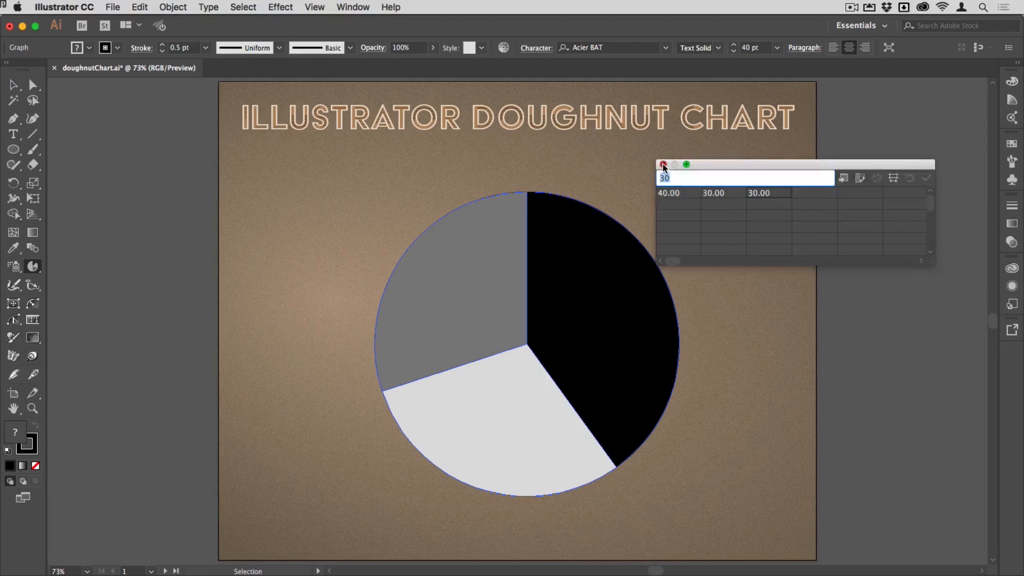
{"action": "left_click", "coordinate": [662, 165]}
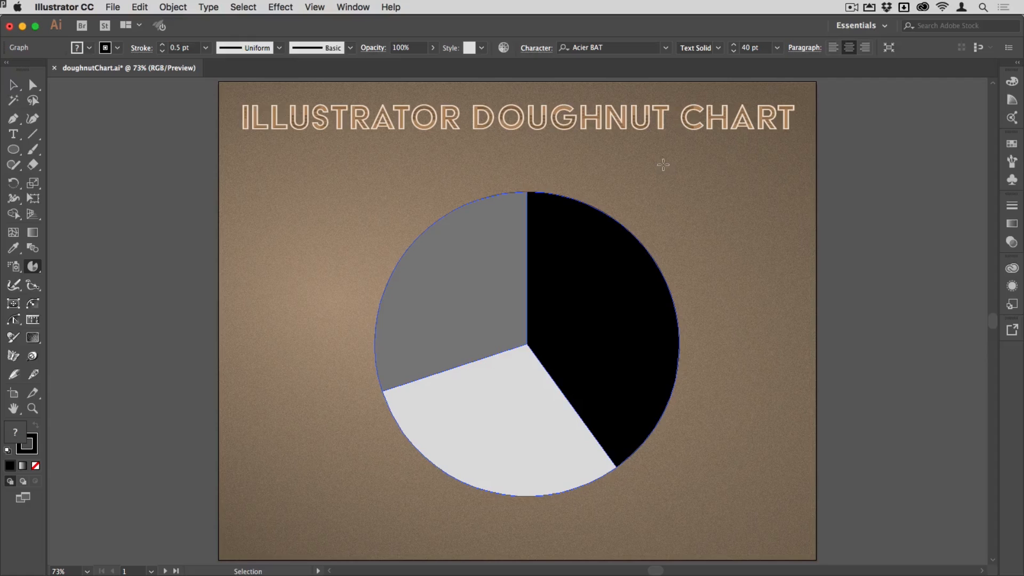
{"action": "mouse_move", "coordinate": [653, 160]}
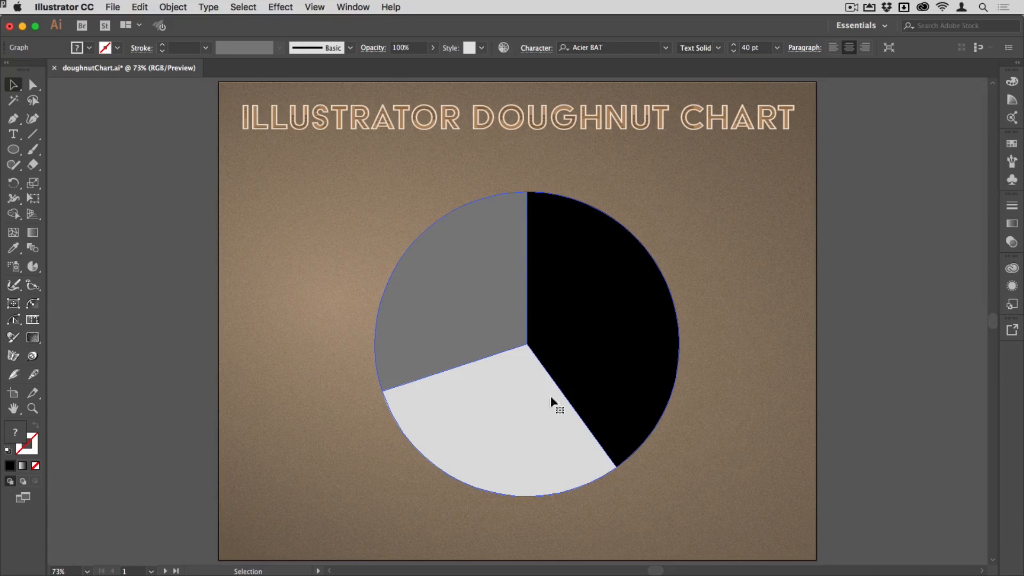
Nudge the pie graph slightly upward, then deselect it
{"action": "left_click_drag", "start_coordinate": [551, 402], "coordinate": [558, 369]}
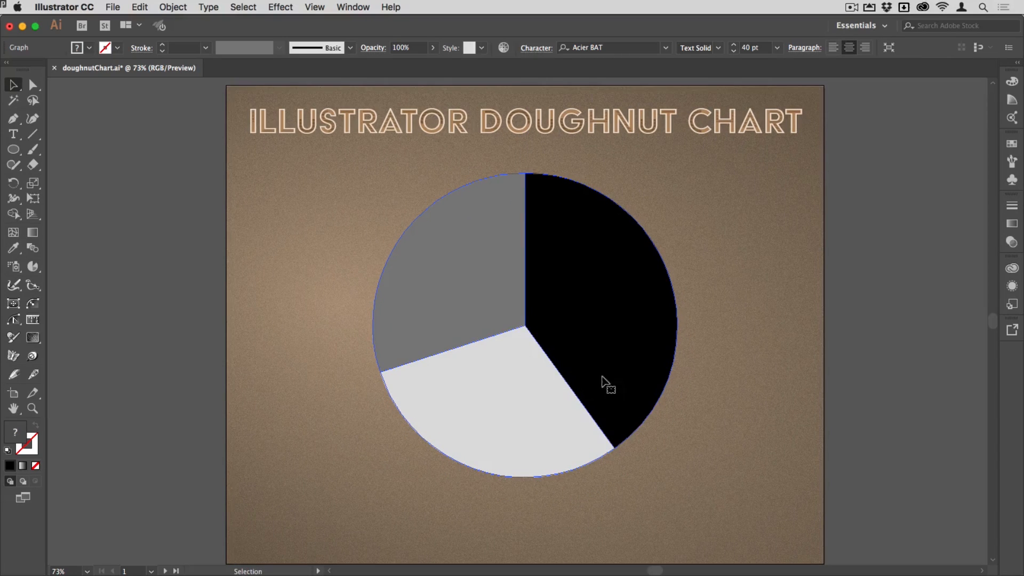
{"action": "mouse_move", "coordinate": [638, 379]}
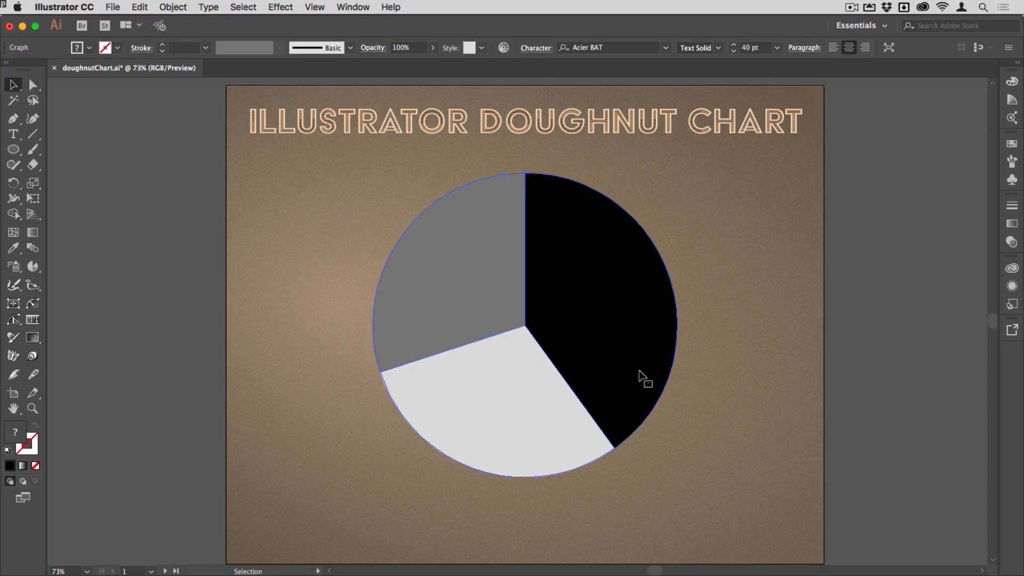
{"action": "left_click", "coordinate": [33, 85]}
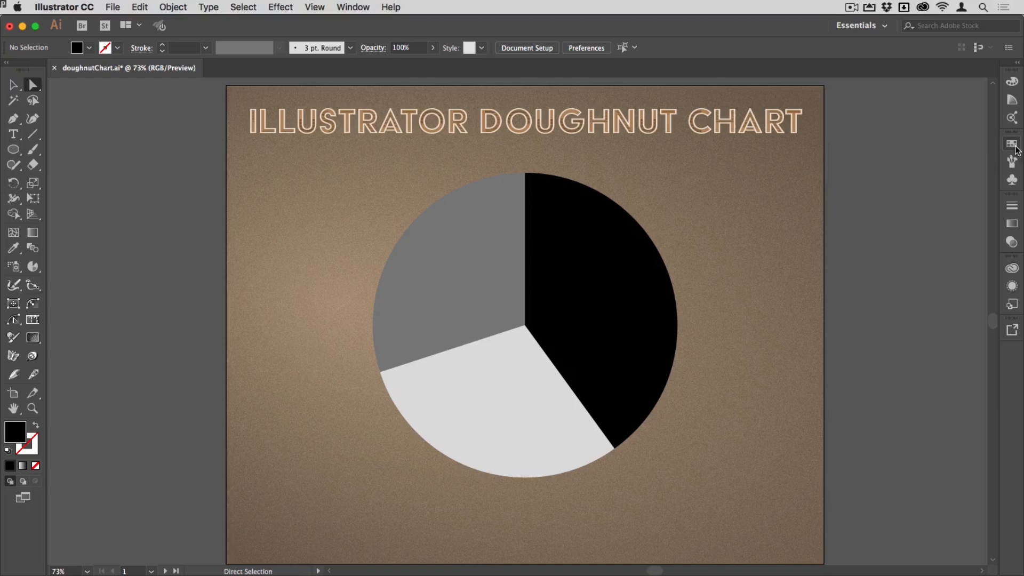
Recolour the pie wedges red, orange and pale yellow from the Swatches panel
{"action": "left_click", "coordinate": [1009, 143]}
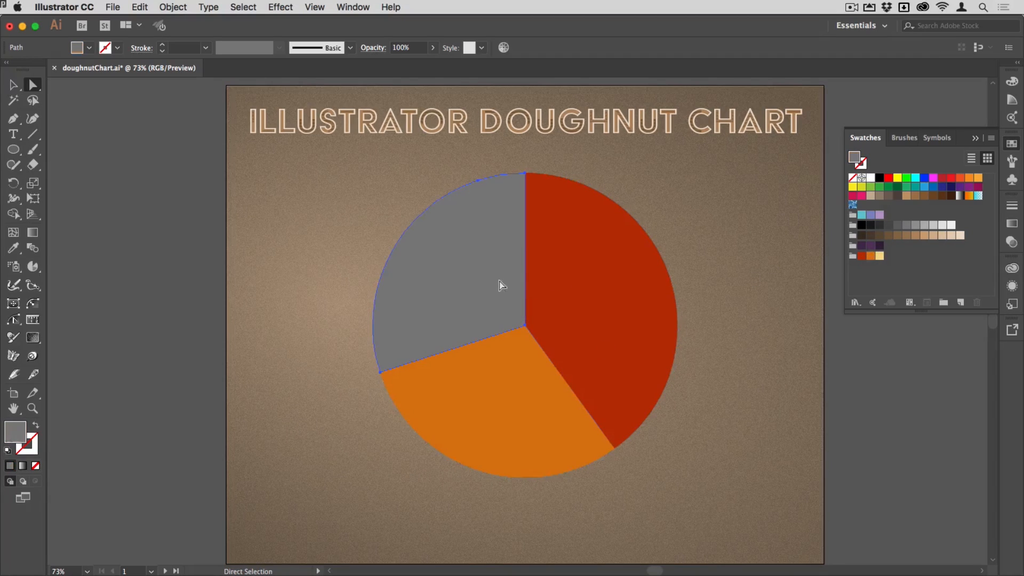
{"action": "left_click", "coordinate": [878, 256]}
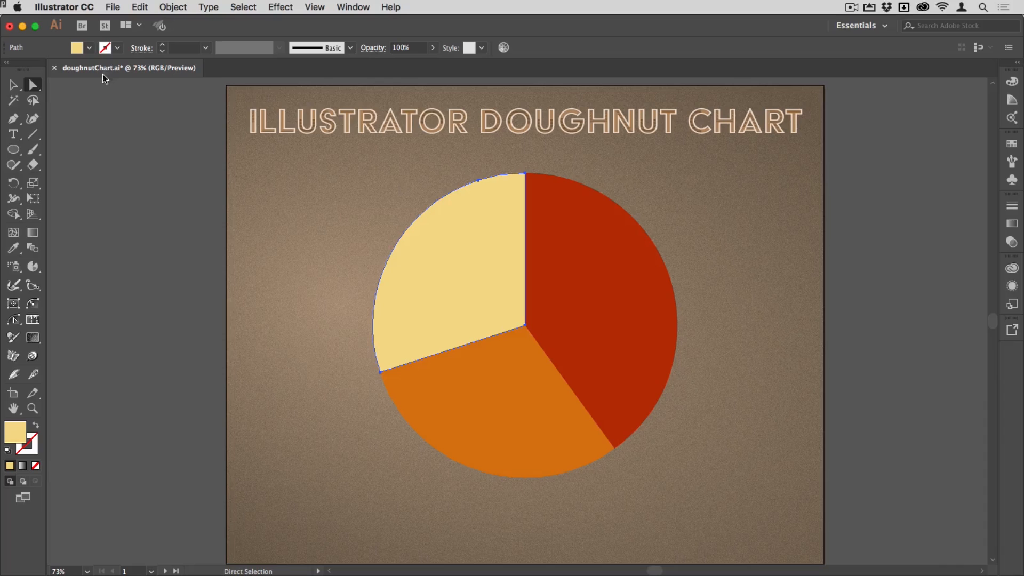
{"action": "left_click", "coordinate": [764, 232]}
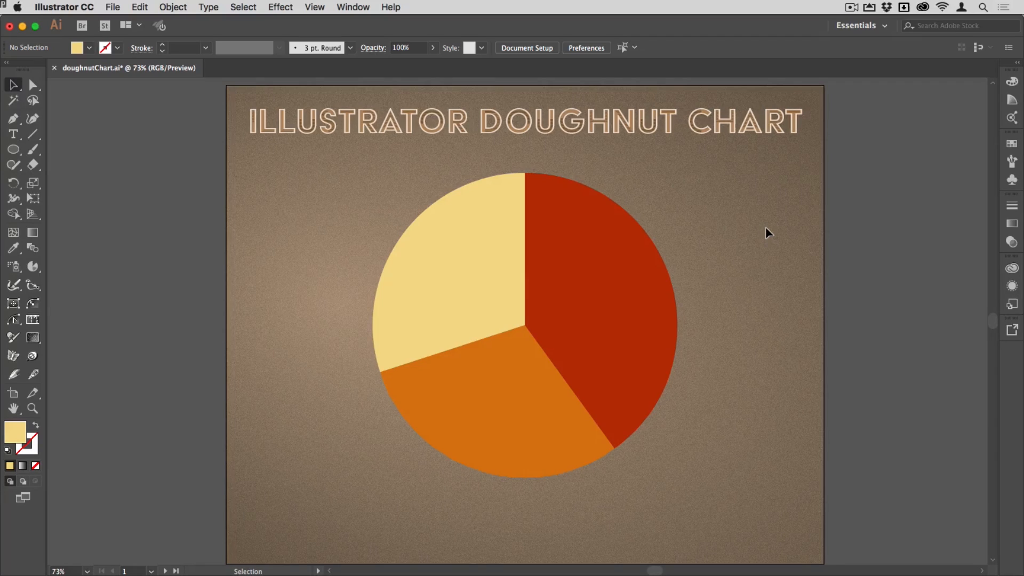
Draw a full-size circle and a smaller concentric circle from the pie's centre with the Ellipse tool
{"action": "left_click", "coordinate": [12, 150]}
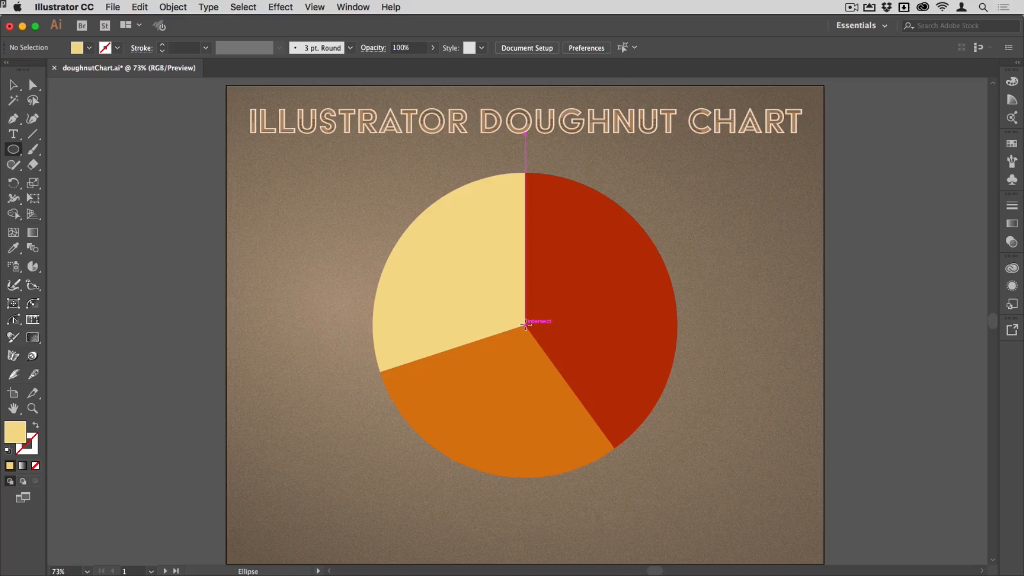
{"action": "mouse_move", "coordinate": [525, 324]}
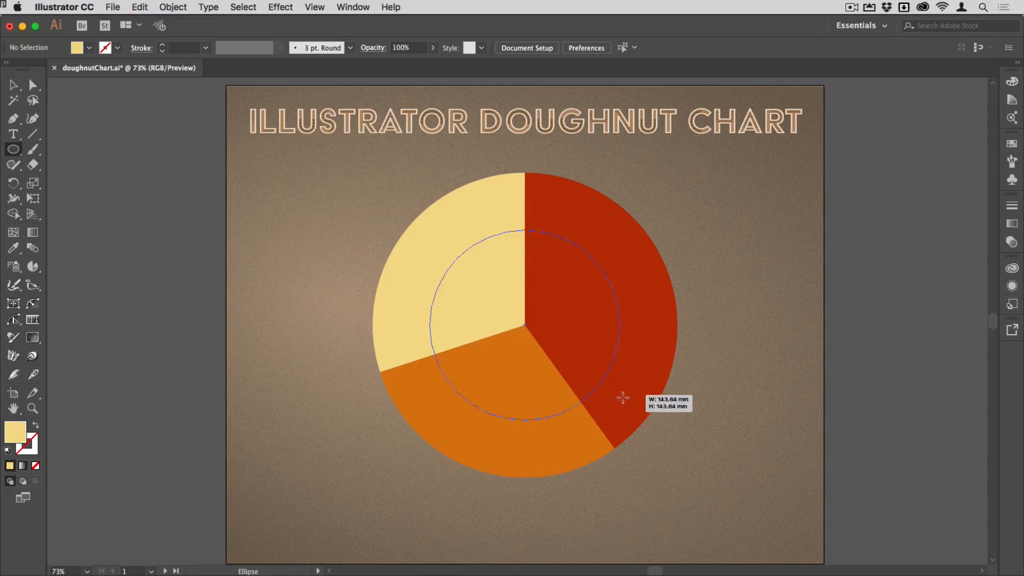
{"action": "left_click_drag", "start_coordinate": [622, 398], "coordinate": [674, 438]}
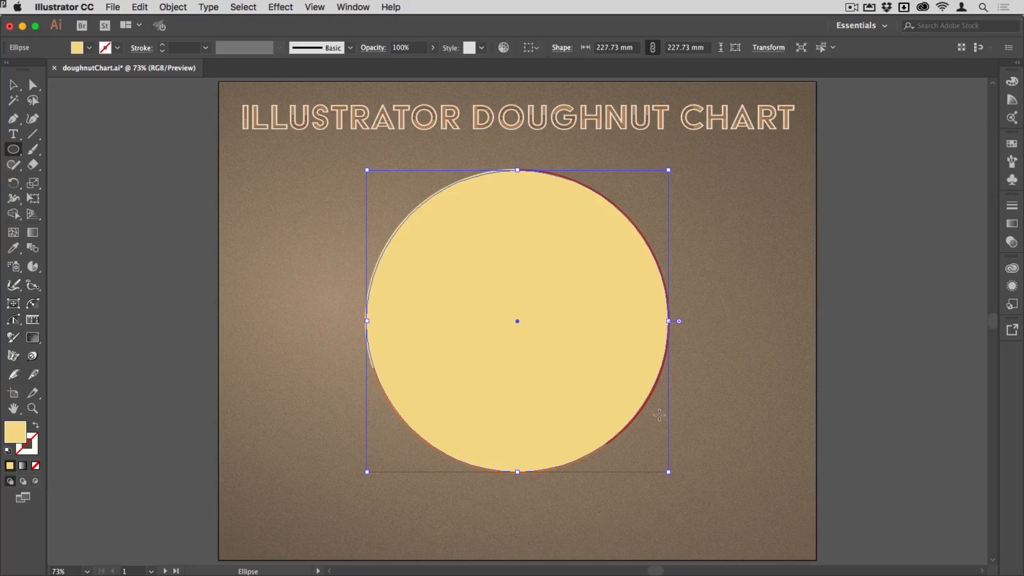
{"action": "mouse_move", "coordinate": [710, 361]}
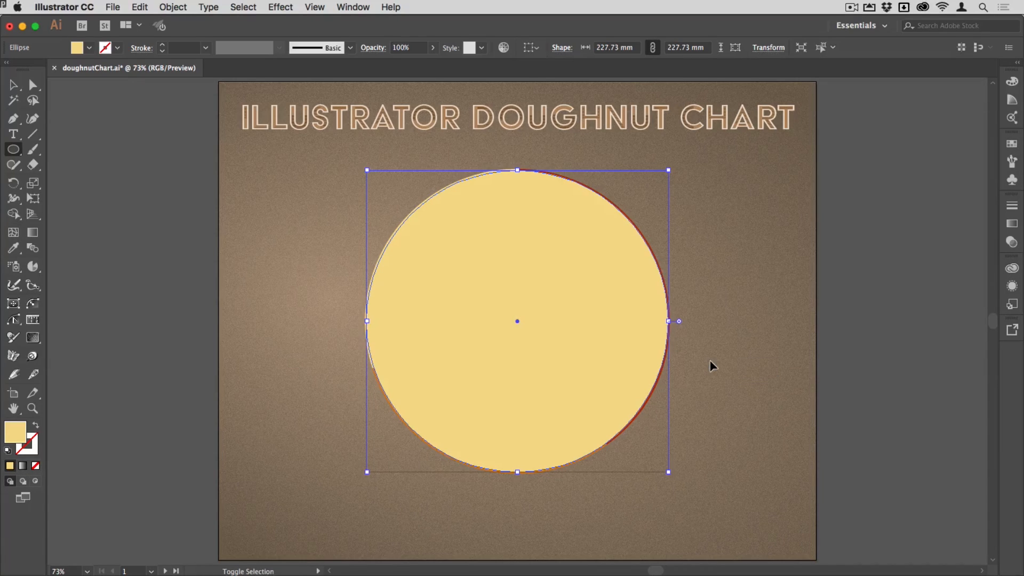
{"action": "left_click", "coordinate": [710, 360]}
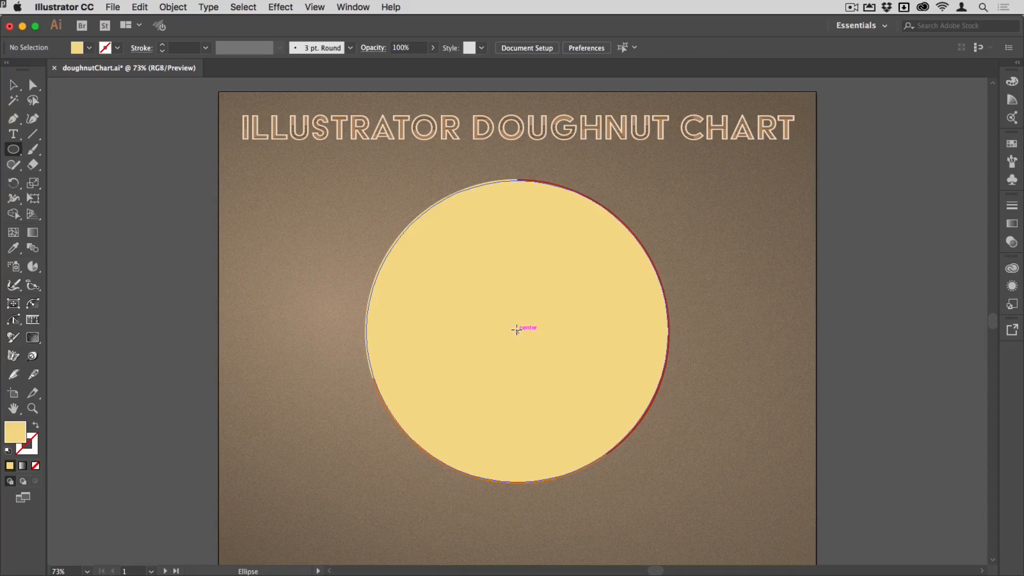
{"action": "mouse_move", "coordinate": [516, 333]}
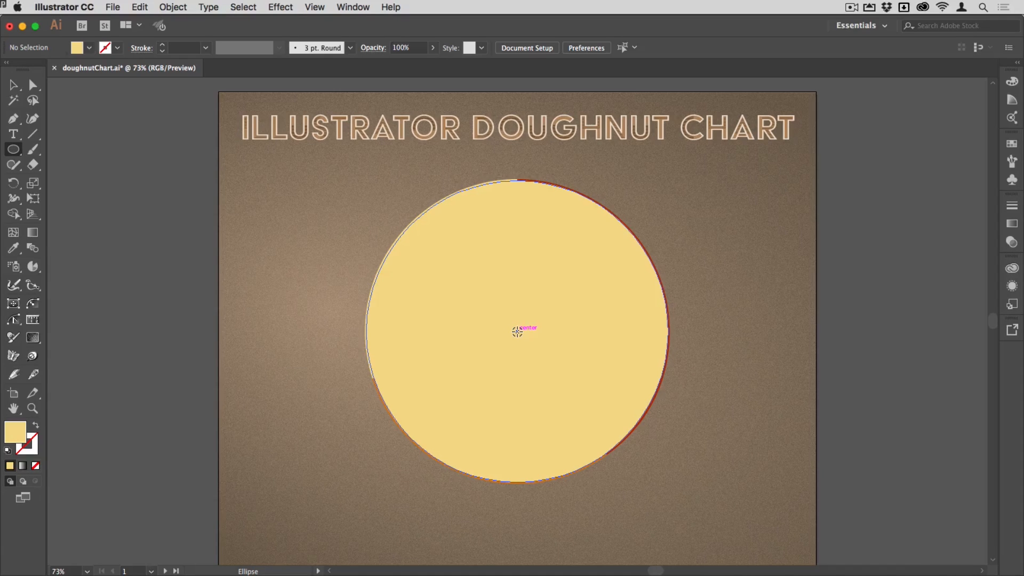
{"action": "left_click_drag", "start_coordinate": [517, 331], "coordinate": [578, 373]}
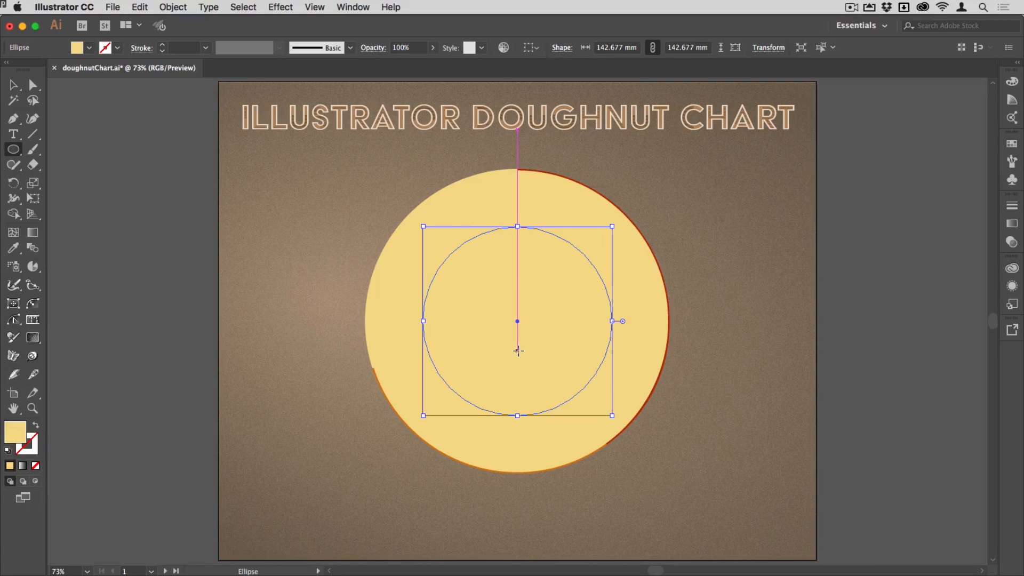
Combine the two circles into a compound ring and use it as a clipping mask on the pie graph
{"action": "left_click", "coordinate": [13, 85]}
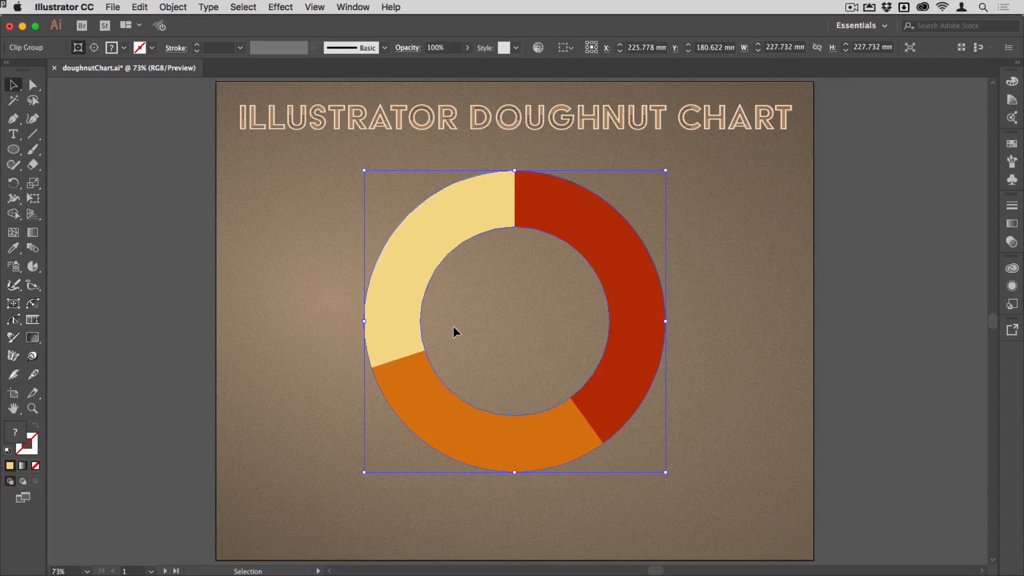
{"action": "mouse_move", "coordinate": [170, 4]}
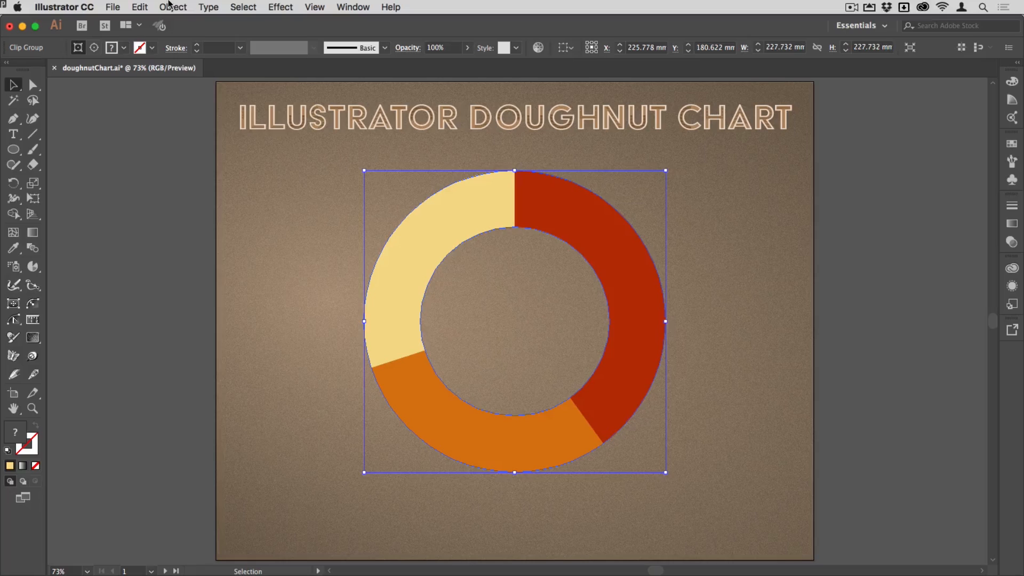
{"action": "left_click", "coordinate": [173, 7]}
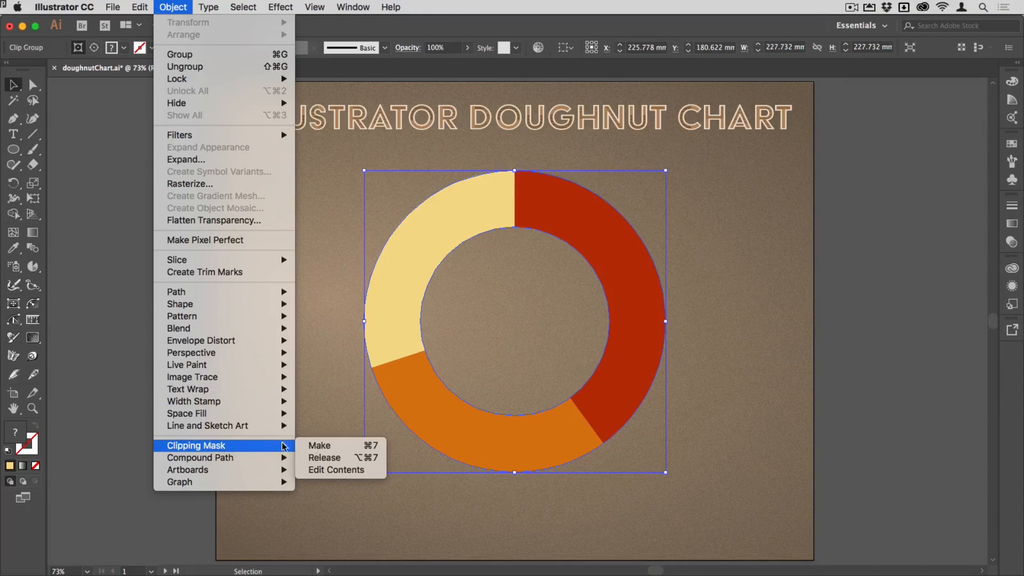
{"action": "left_click", "coordinate": [319, 445]}
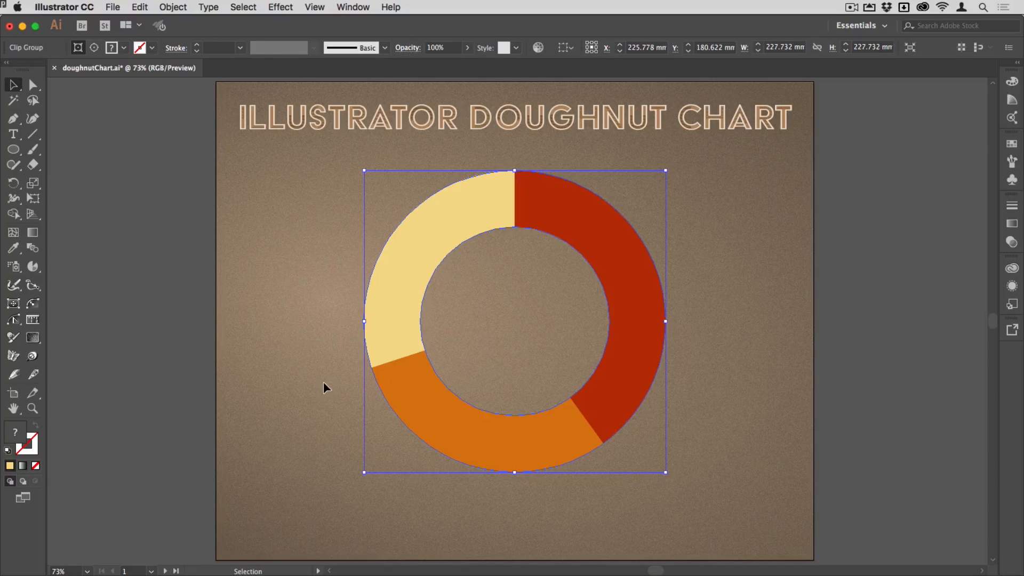
{"action": "mouse_move", "coordinate": [642, 236]}
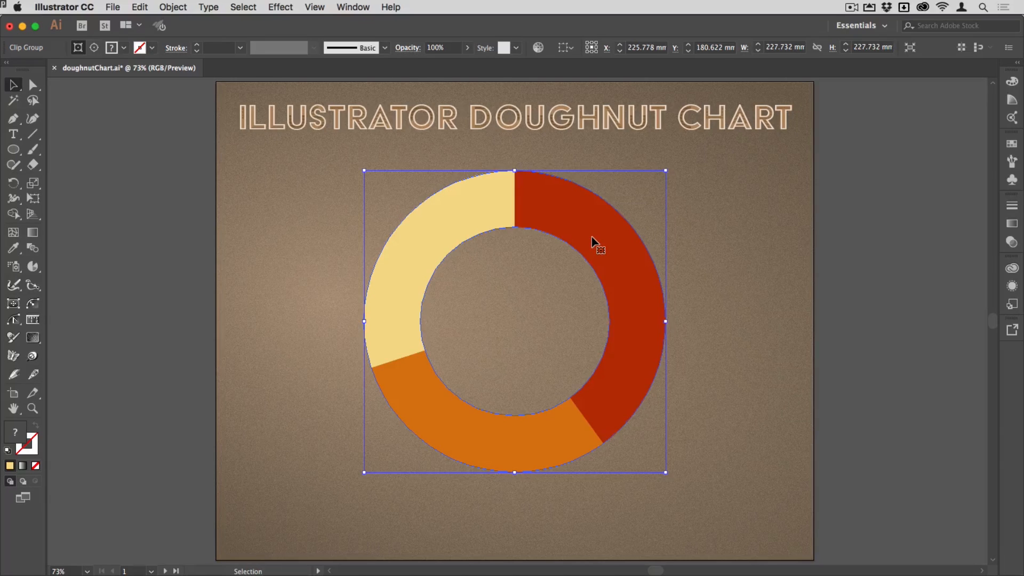
Inside the clip group, edit the graph data so the third value becomes 15 and apply it
{"action": "double_click", "coordinate": [593, 241]}
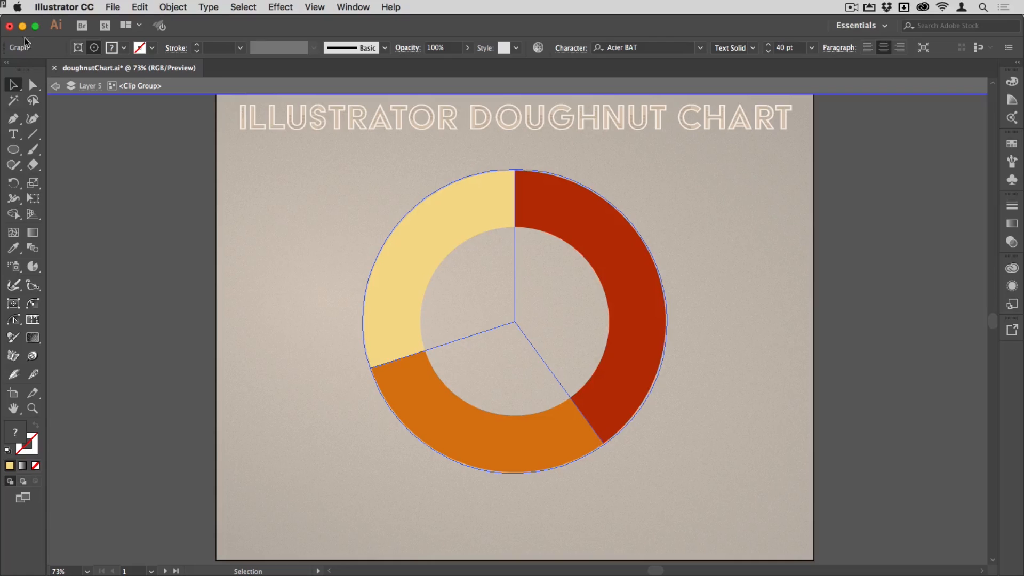
{"action": "mouse_move", "coordinate": [760, 290]}
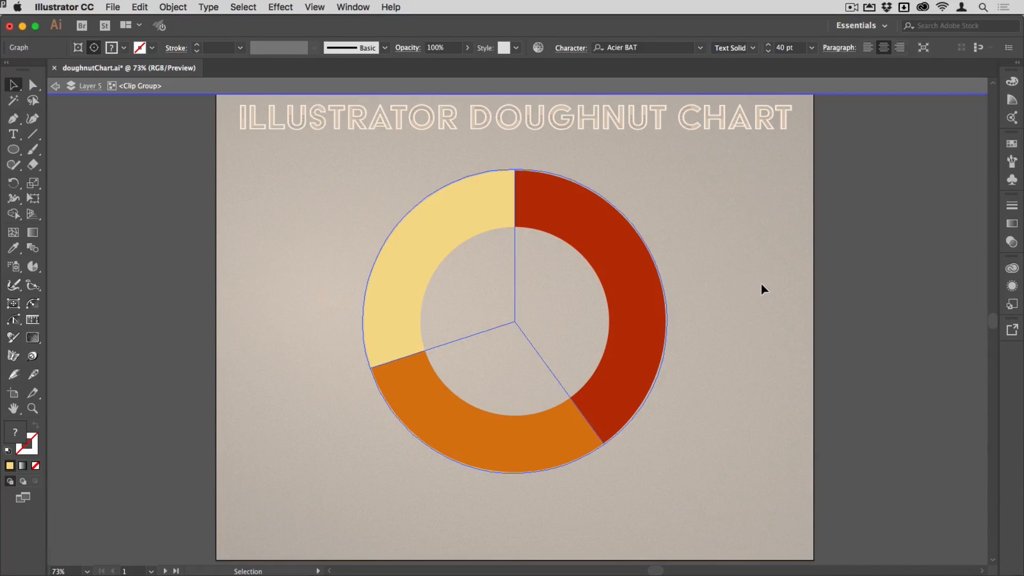
{"action": "mouse_move", "coordinate": [600, 247]}
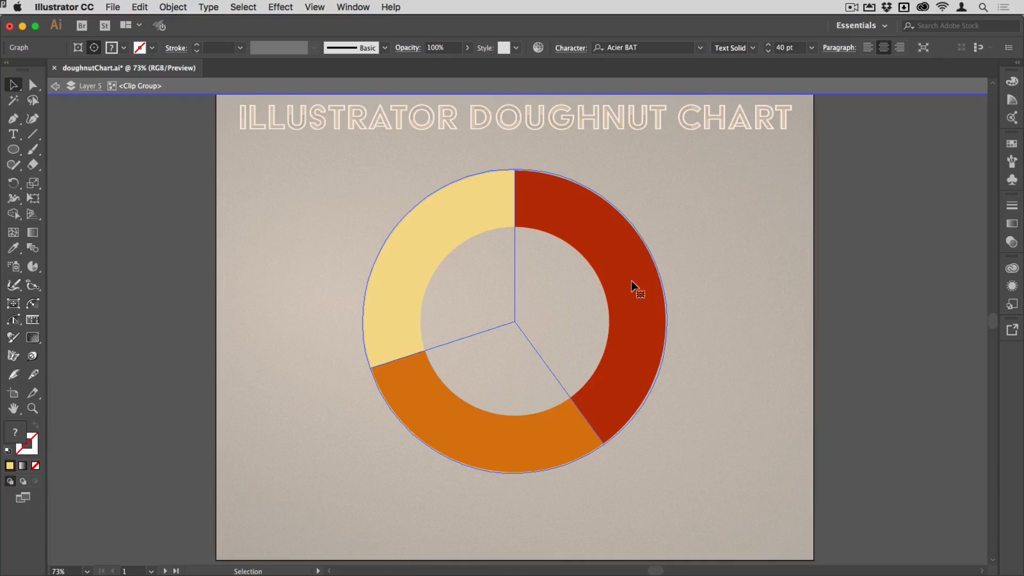
{"action": "right_click", "coordinate": [631, 288]}
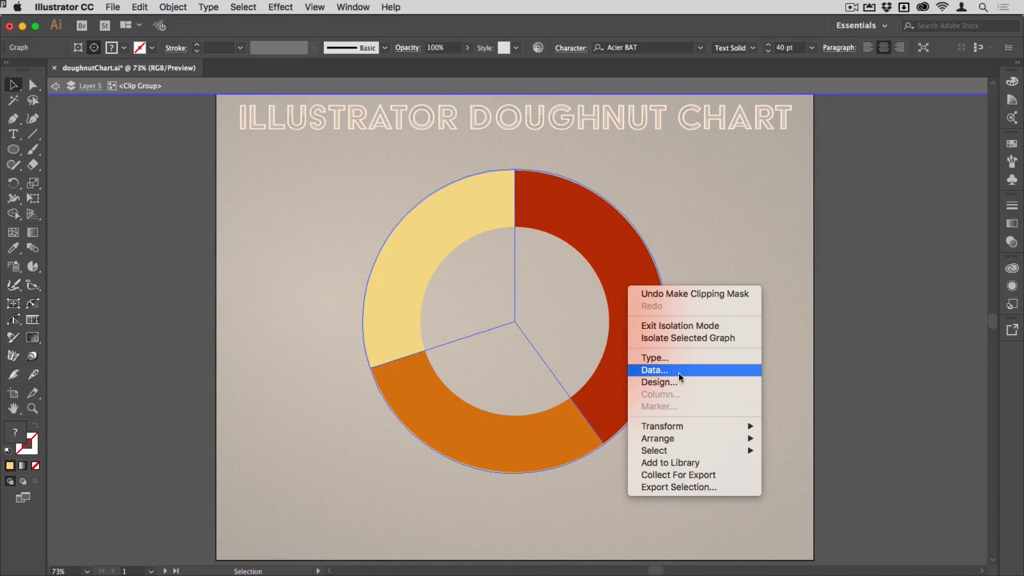
{"action": "left_click", "coordinate": [652, 370]}
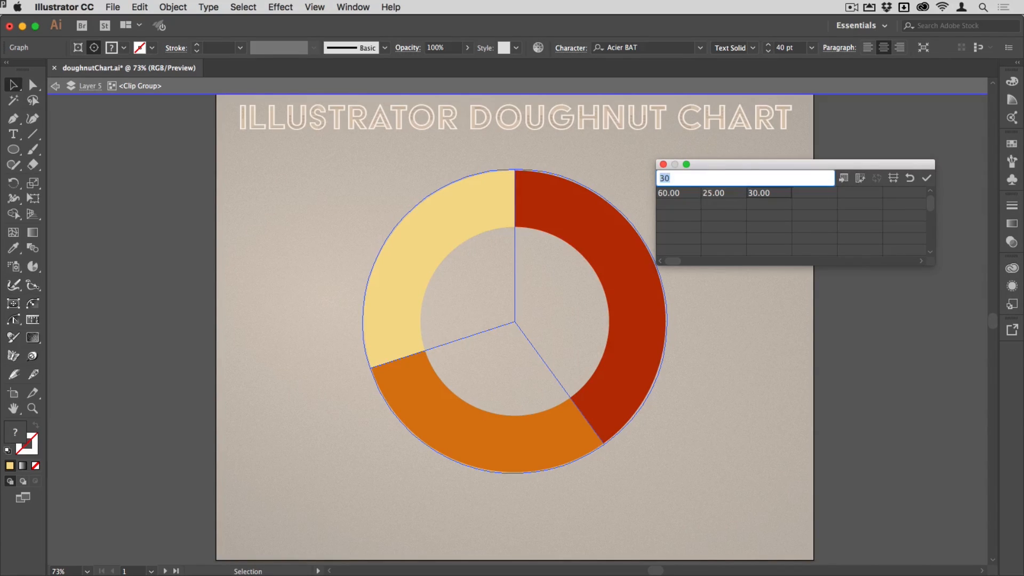
{"action": "type", "text": "1"}
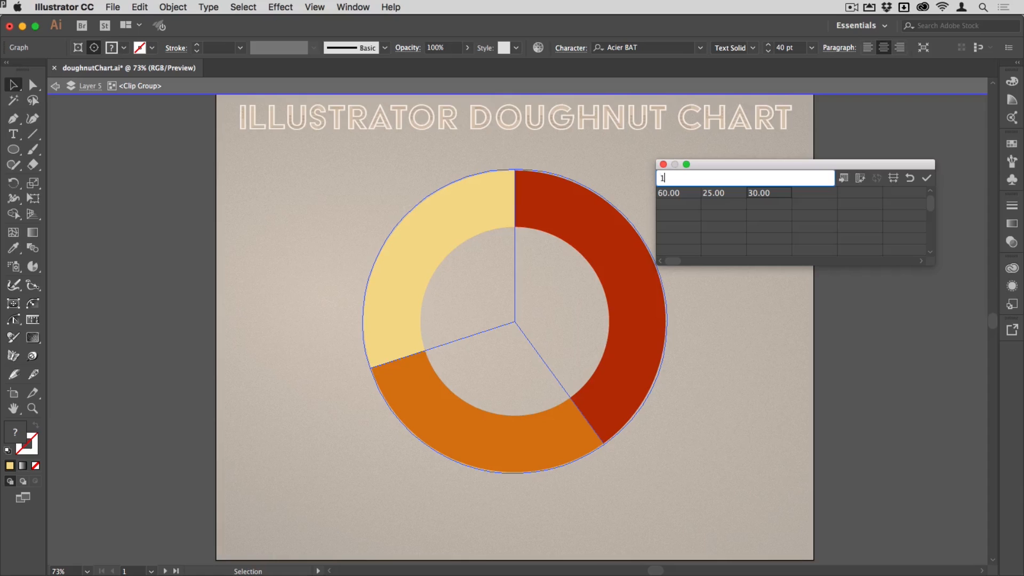
{"action": "type", "text": "5"}
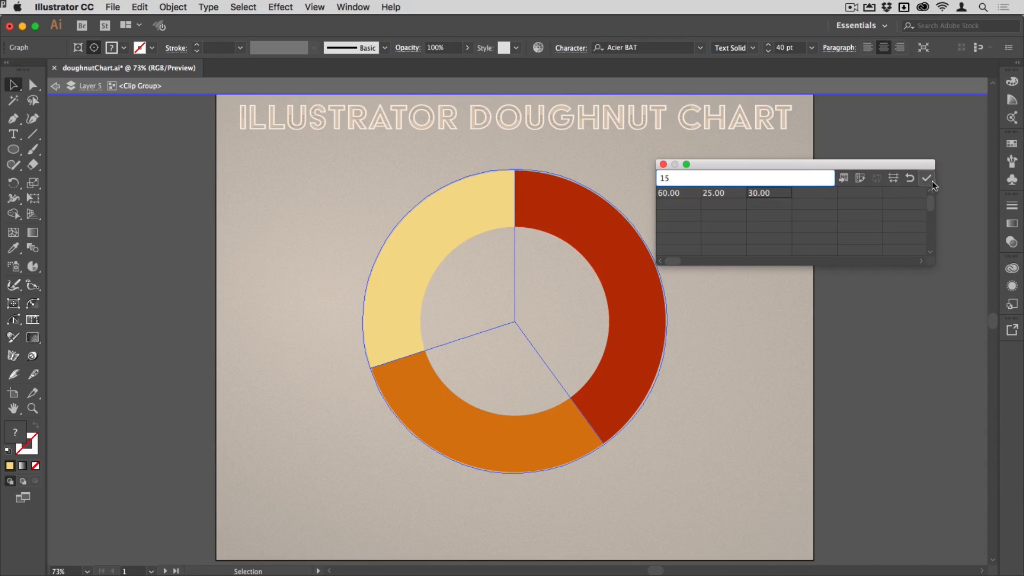
{"action": "left_click", "coordinate": [930, 180]}
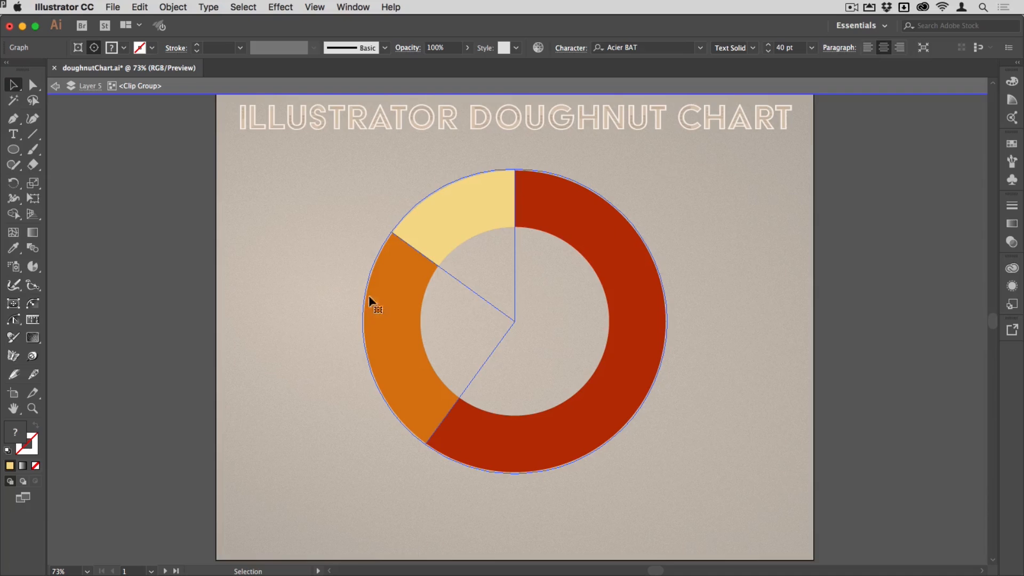
{"action": "mouse_move", "coordinate": [566, 253]}
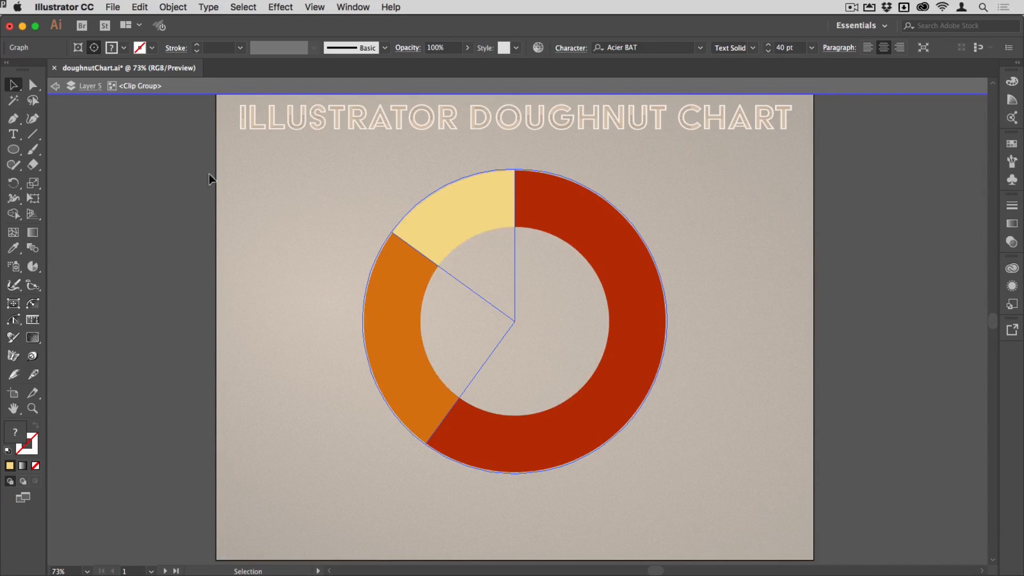
Enlarge the inner clipping circle with the Direct Selection tool to thin the doughnut ring
{"action": "left_click", "coordinate": [32, 86]}
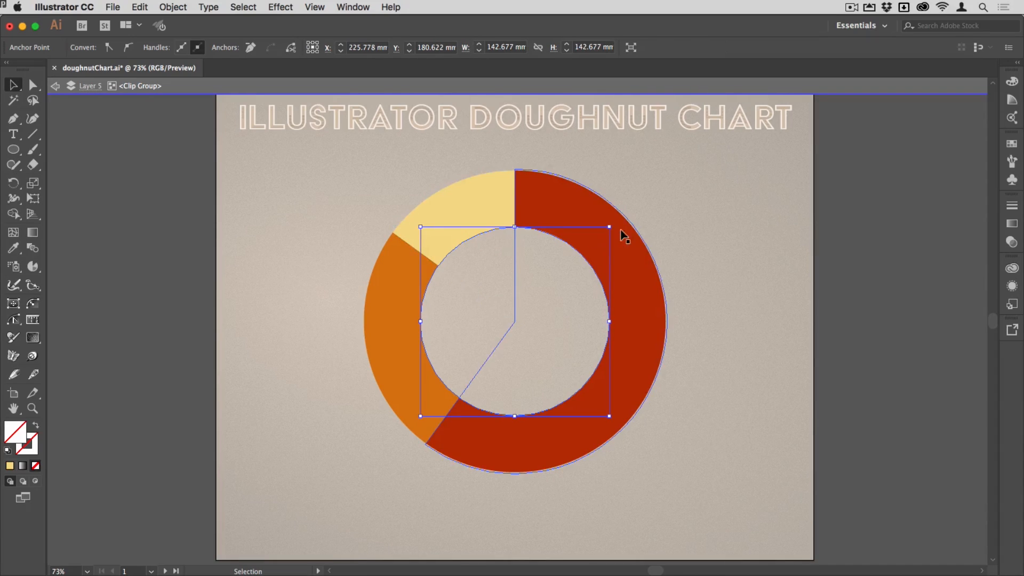
{"action": "mouse_move", "coordinate": [610, 227]}
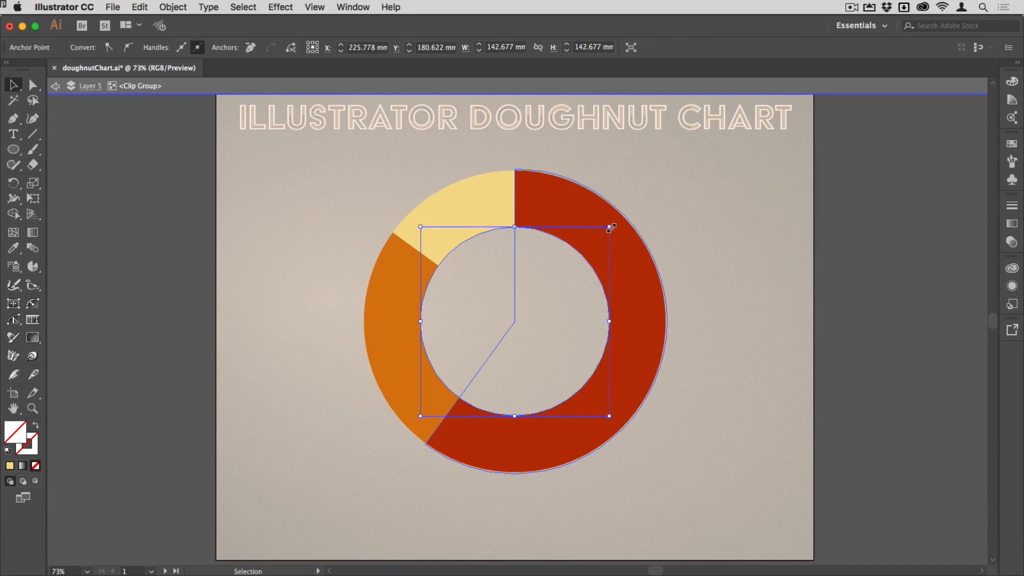
{"action": "left_click_drag", "start_coordinate": [610, 227], "coordinate": [594, 240]}
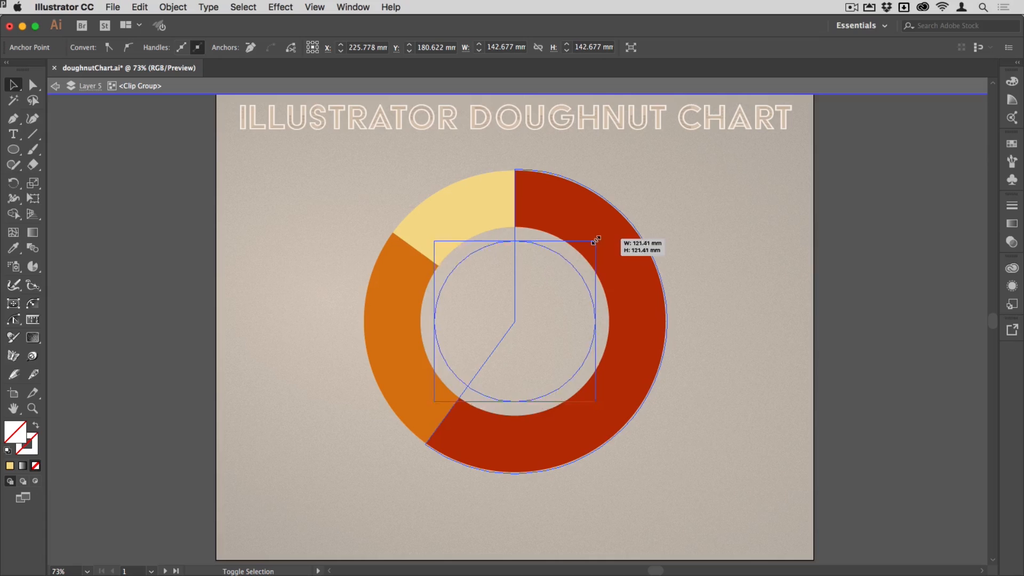
{"action": "left_click_drag", "start_coordinate": [595, 240], "coordinate": [590, 246]}
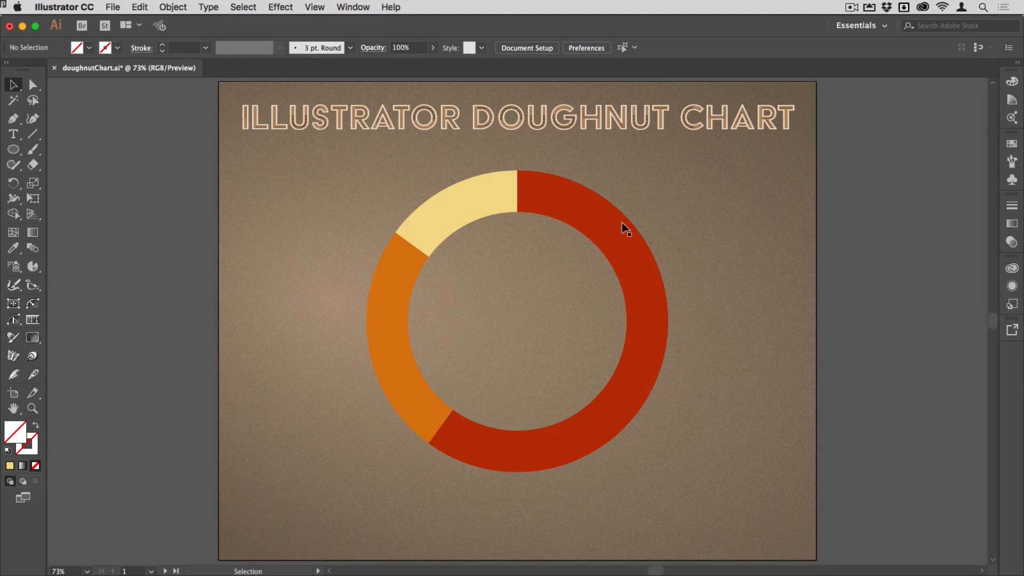
Select the doughnut clip group and bring up the Effect menu
{"action": "left_click", "coordinate": [623, 227]}
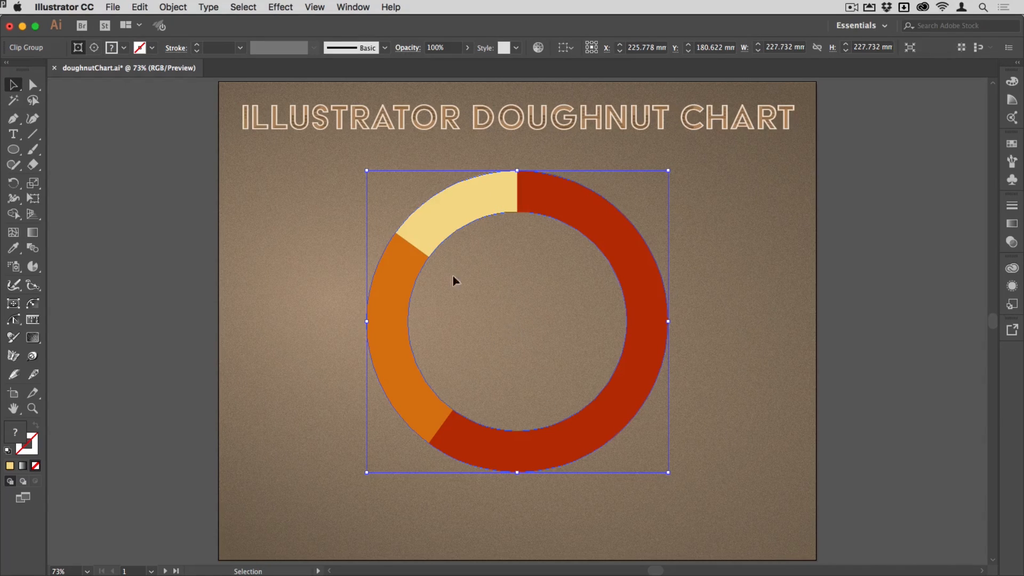
{"action": "left_click", "coordinate": [279, 6]}
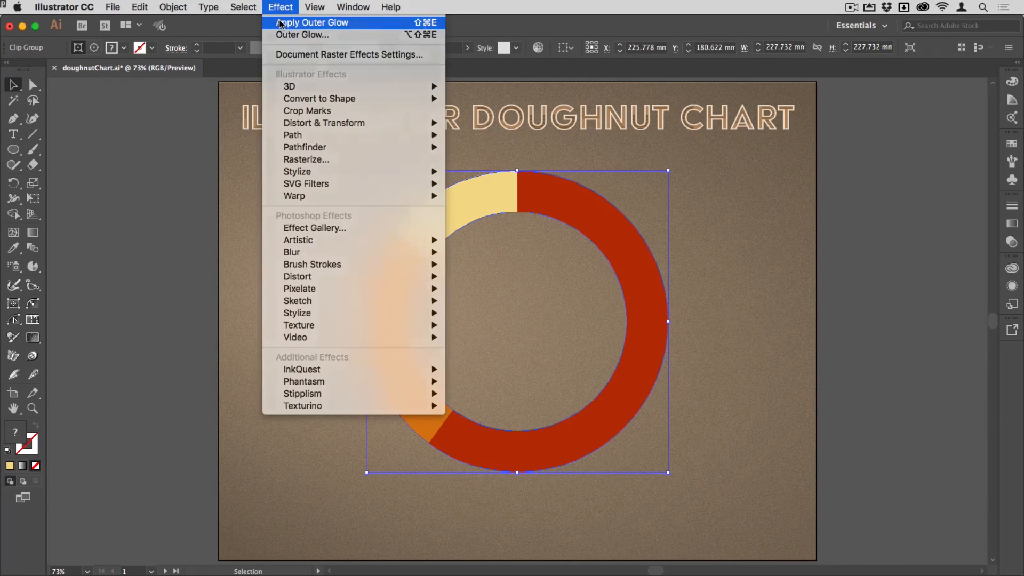